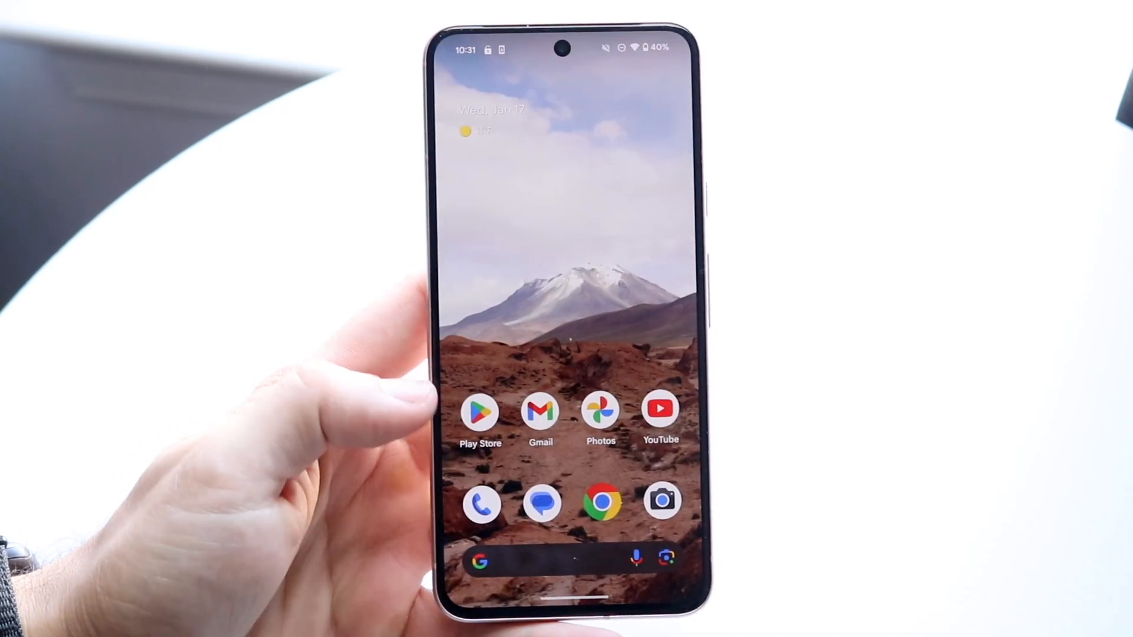
Open the Phone app from the home-screen dock to its recent calls list
left_click(481, 500)
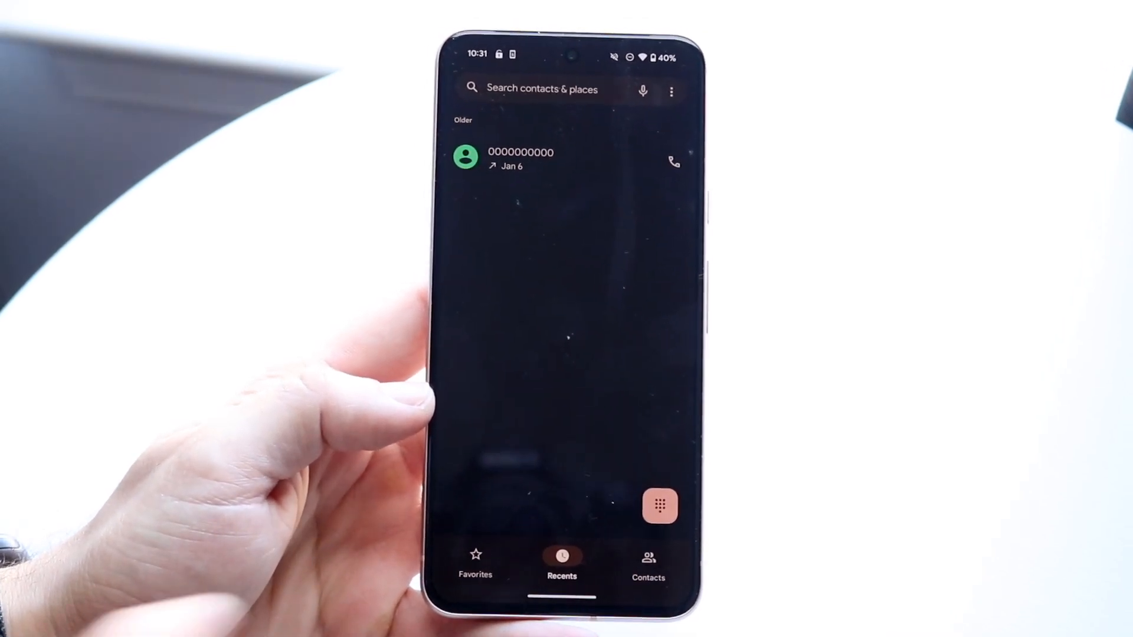
Bring up the Phone dial pad with an empty number field
left_click(659, 508)
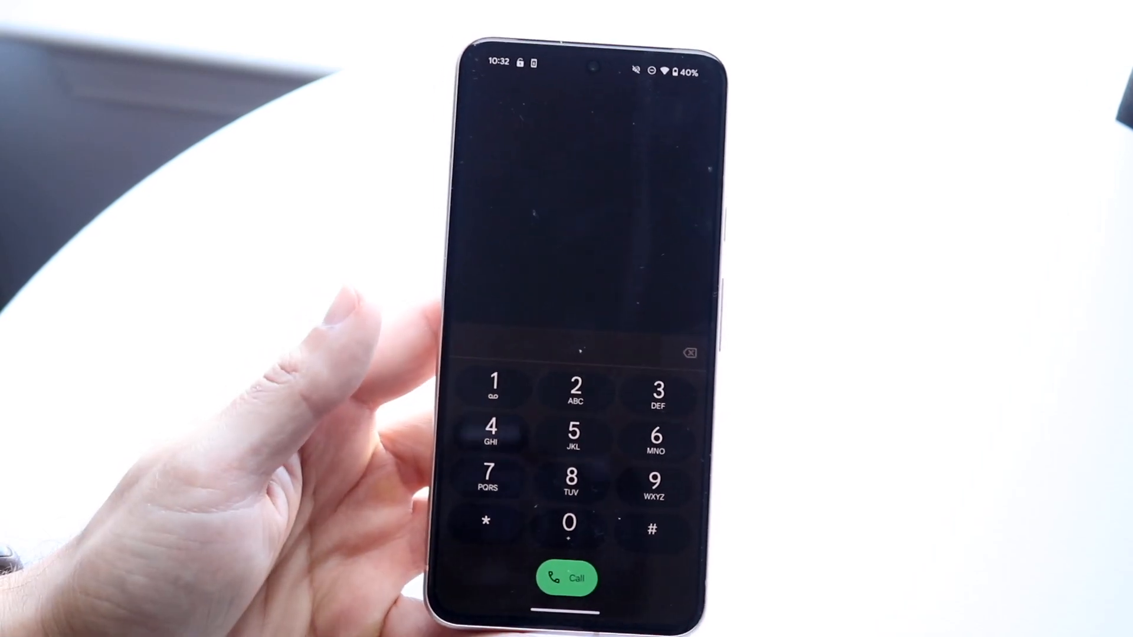
Enter zeros on the dial pad so matching contact suggestions appear
left_click(567, 522)
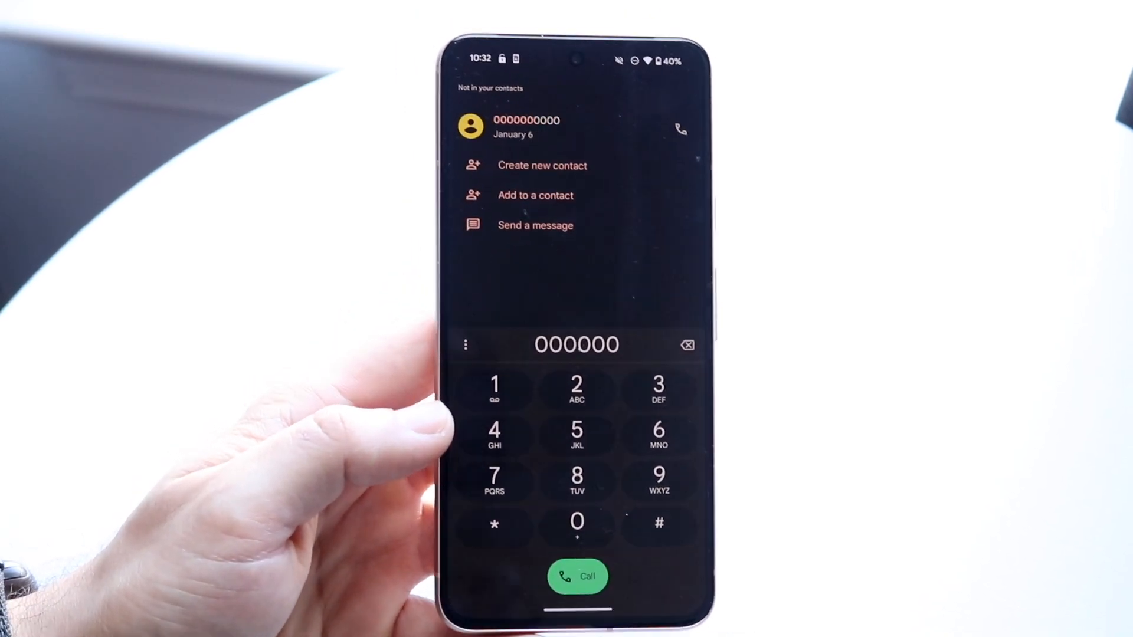
left_click(576, 522)
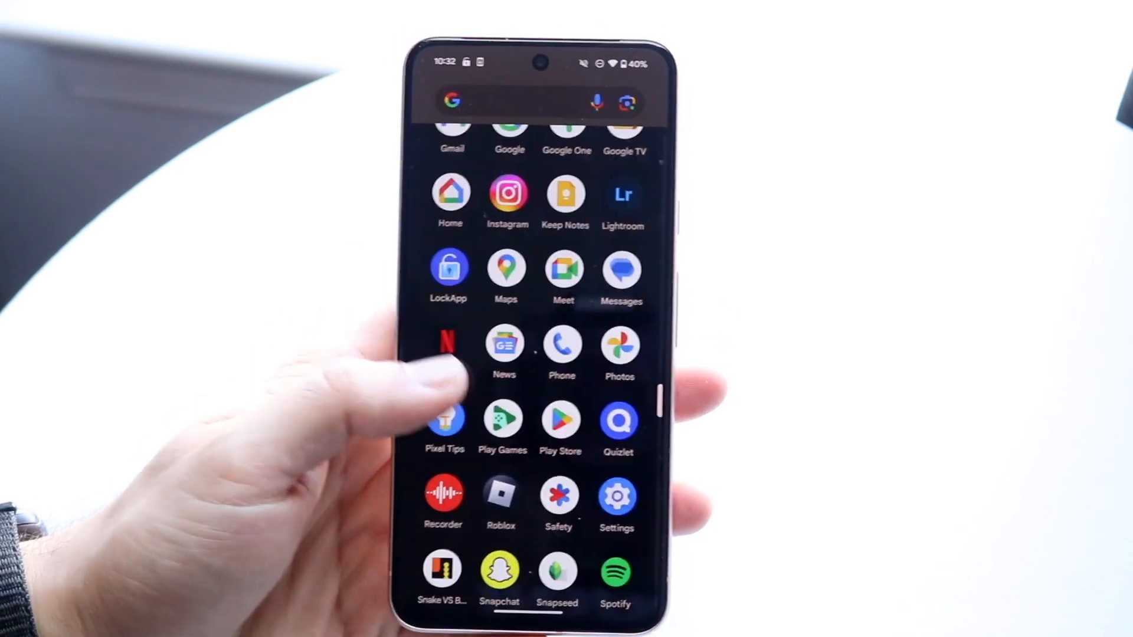
Open Settings and go to the System page with language, keyboard and gesture options
left_click(616, 494)
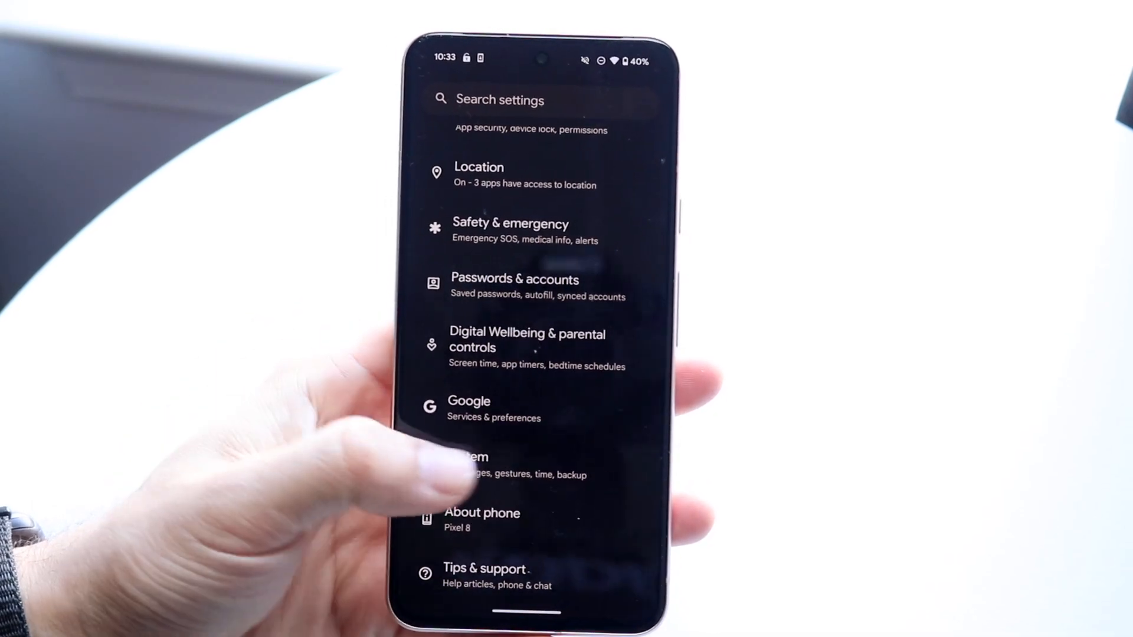
left_click(470, 464)
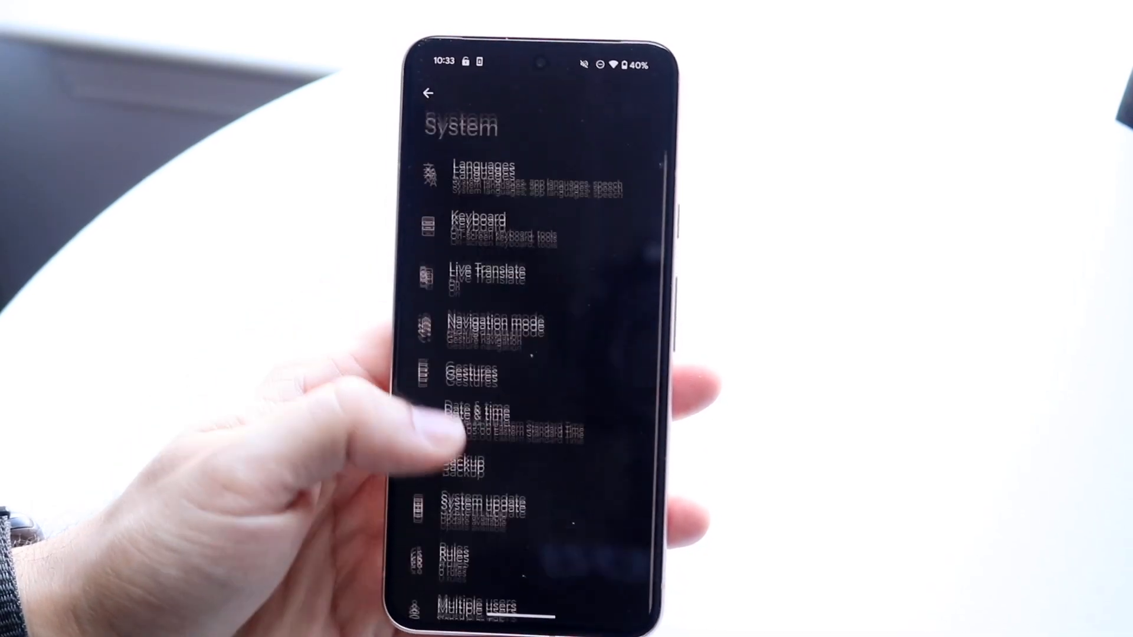